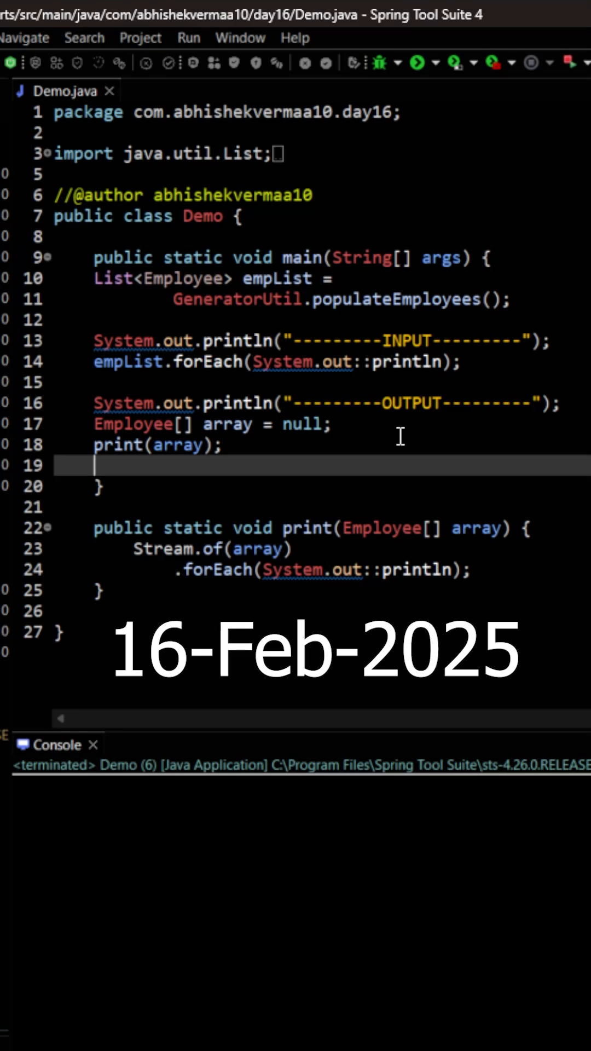
mouse_move(251, 406)
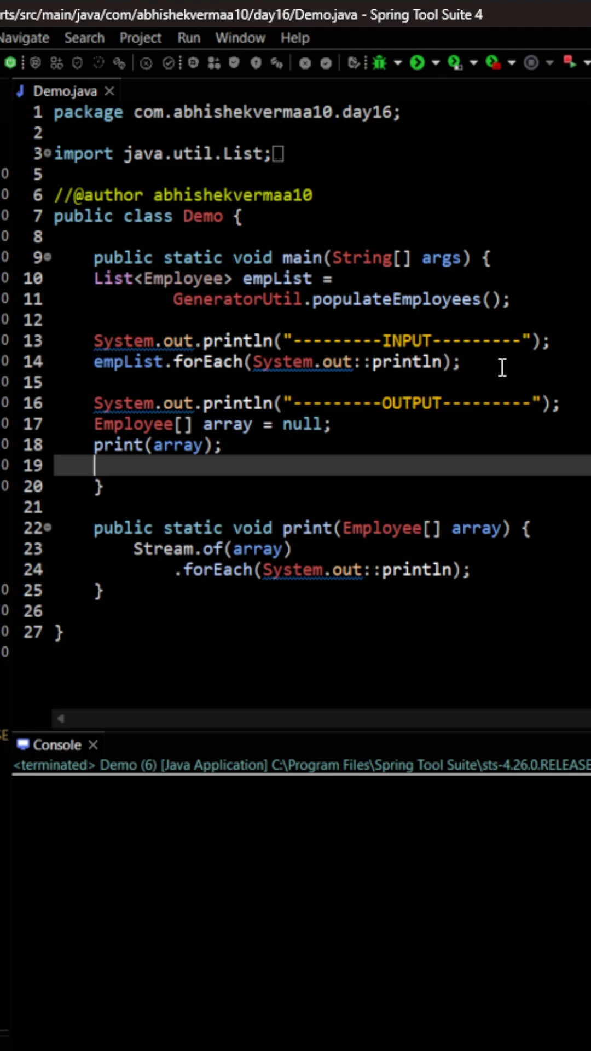
mouse_move(574, 406)
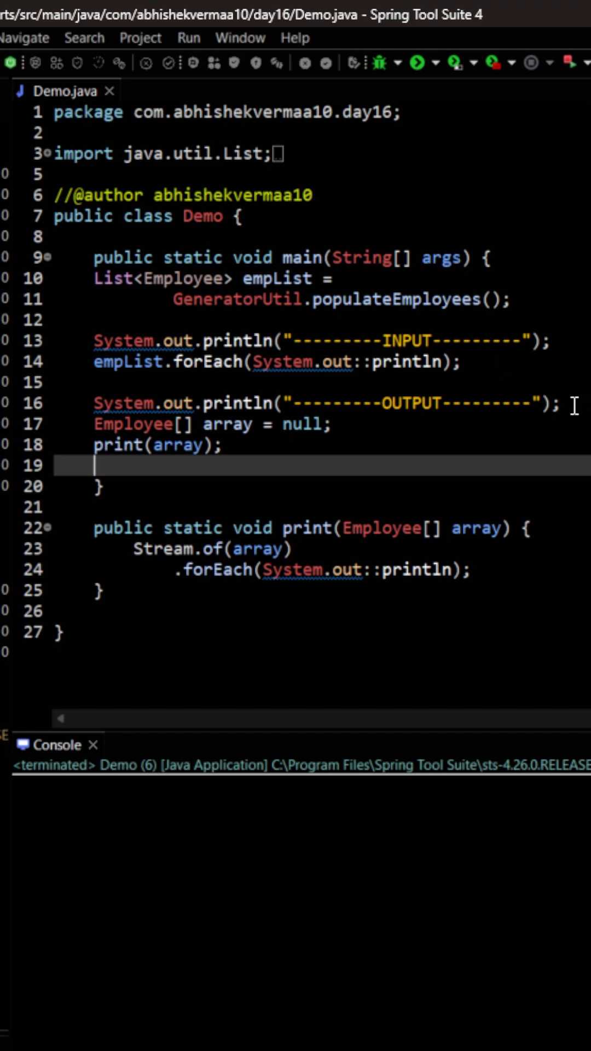
- Stream empList, filter emp -> emp.getSalary() > 5_000, and print each with System.out::println
type("em")
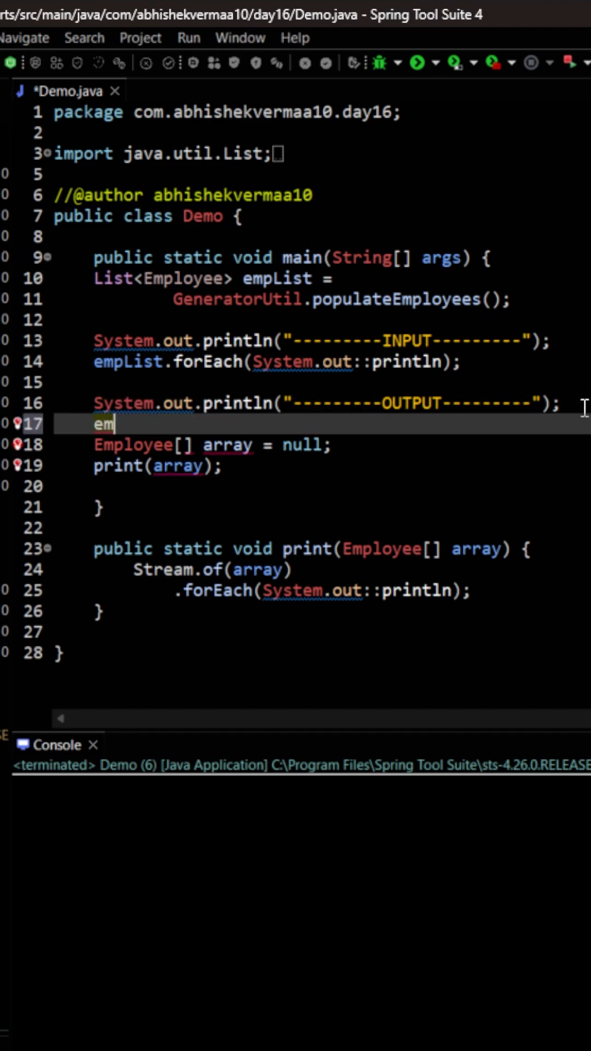
type("pList")
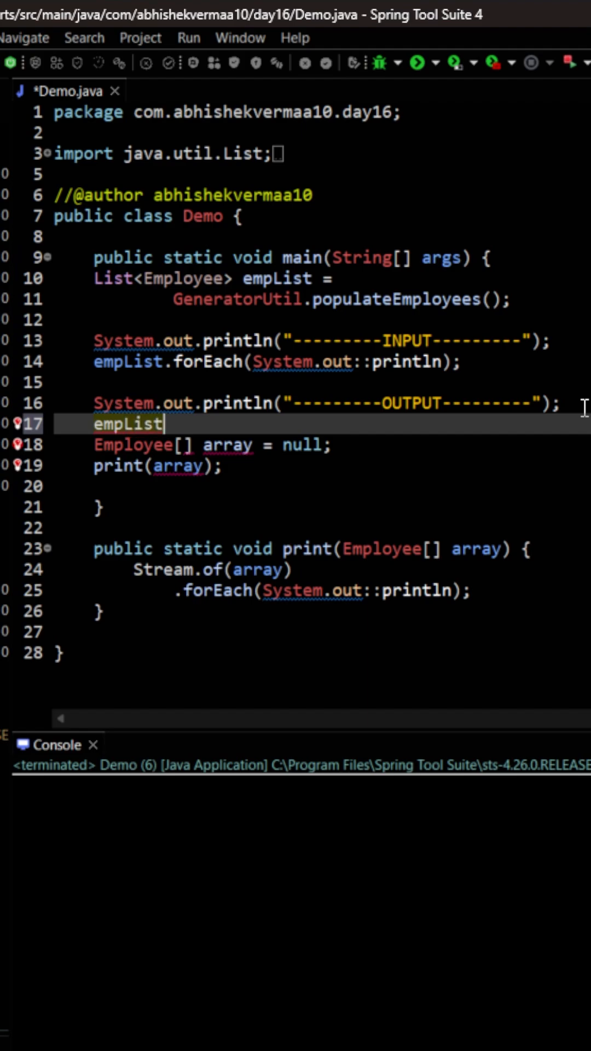
type(".str")
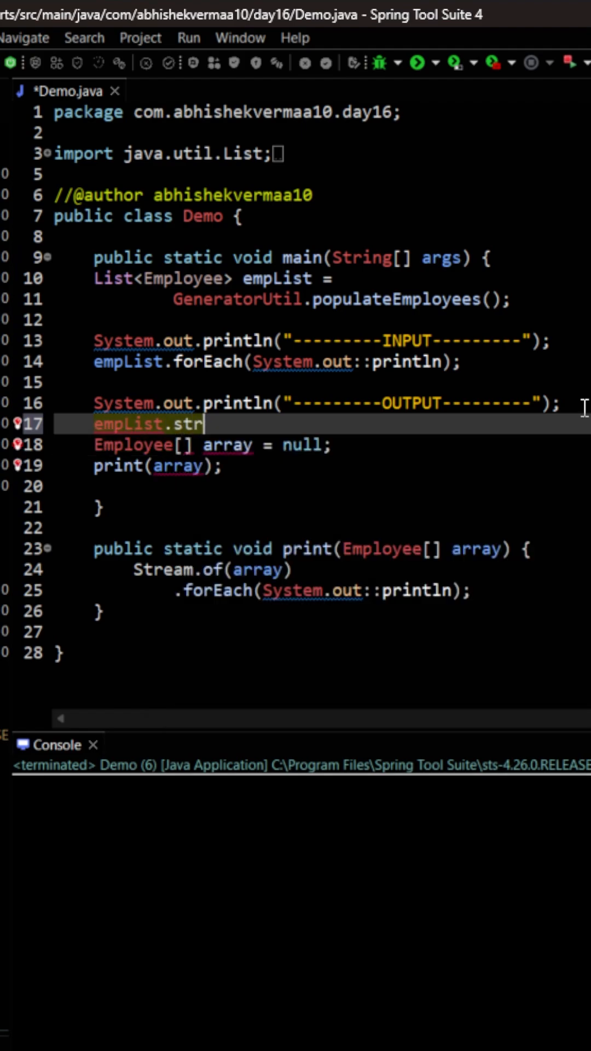
type("eam()")
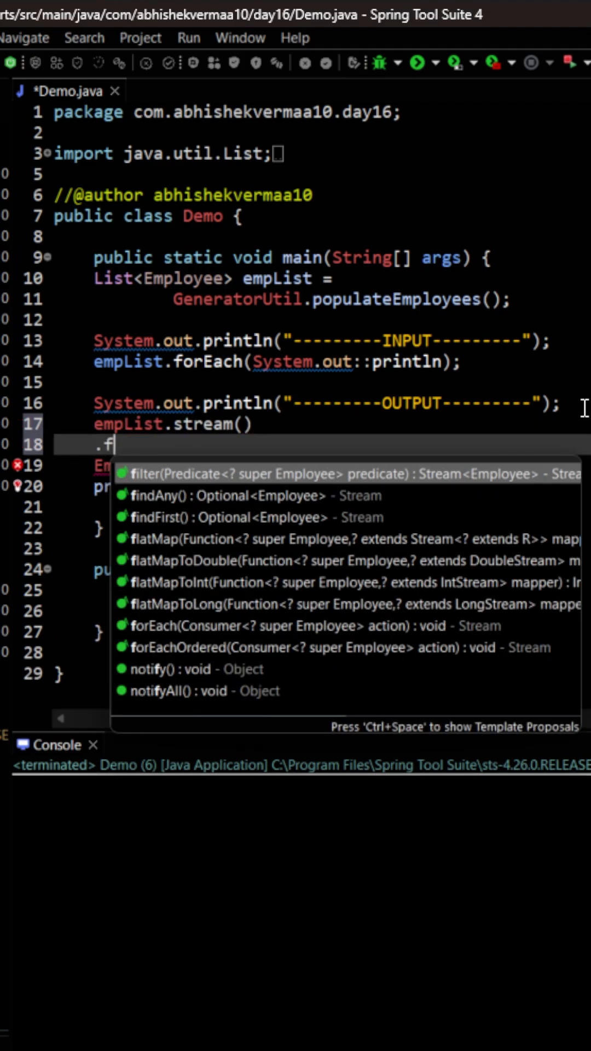
left_click(185, 474)
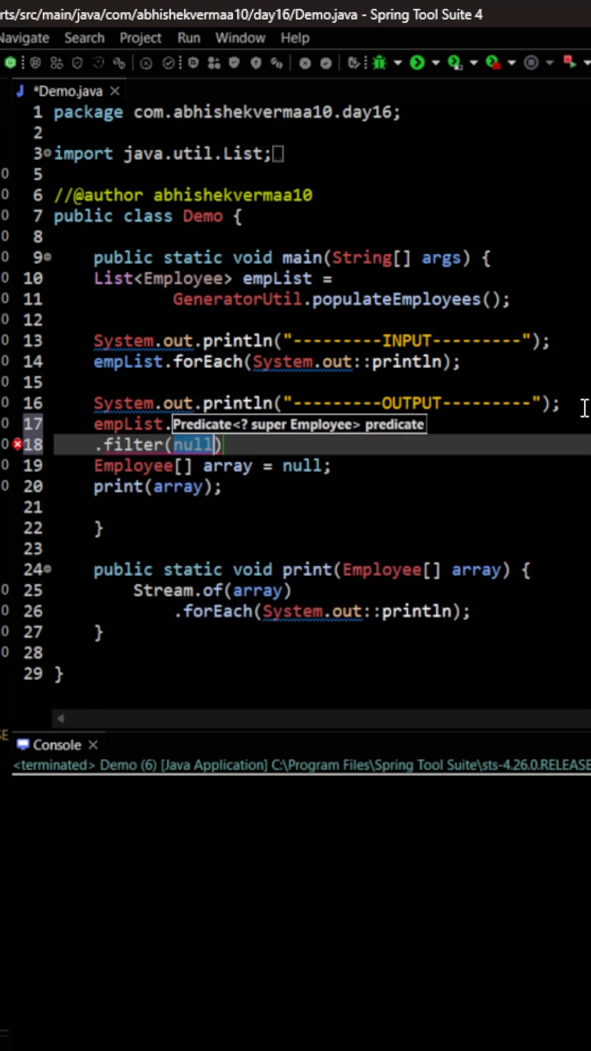
type("emp -> emp.")
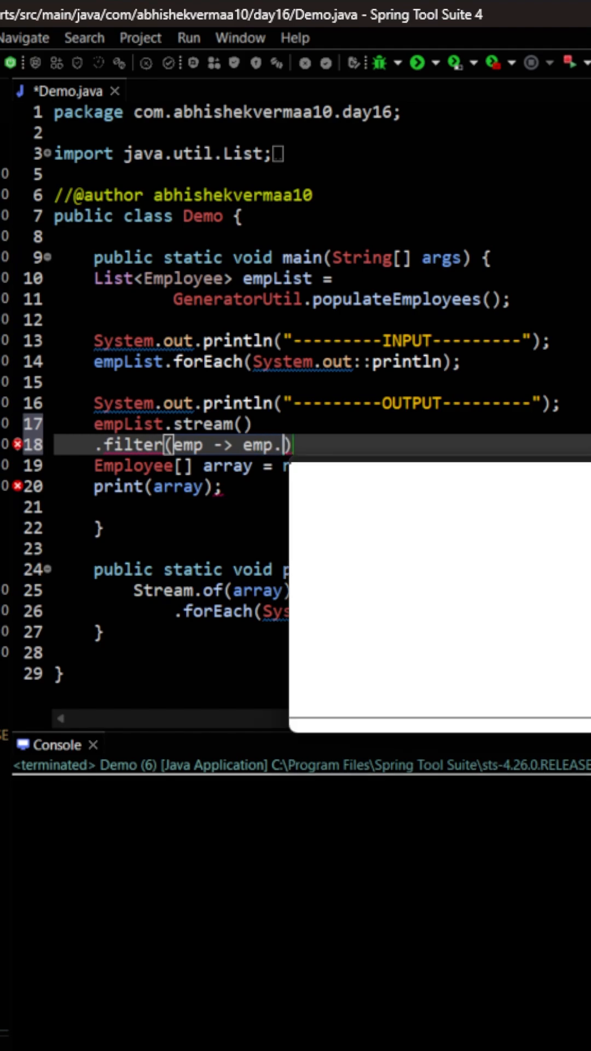
type("getSalary(")
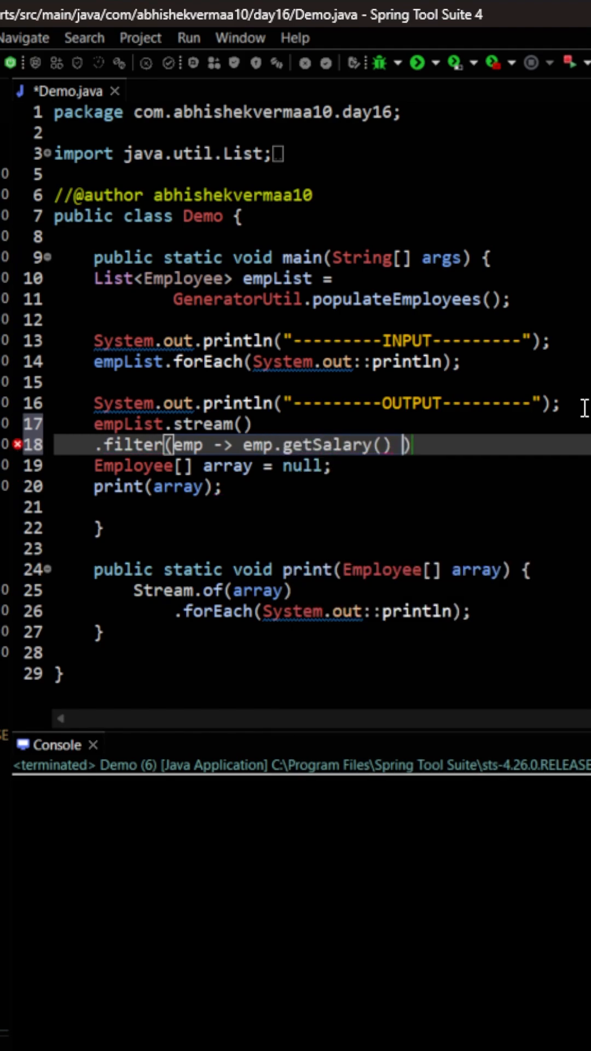
type(">")
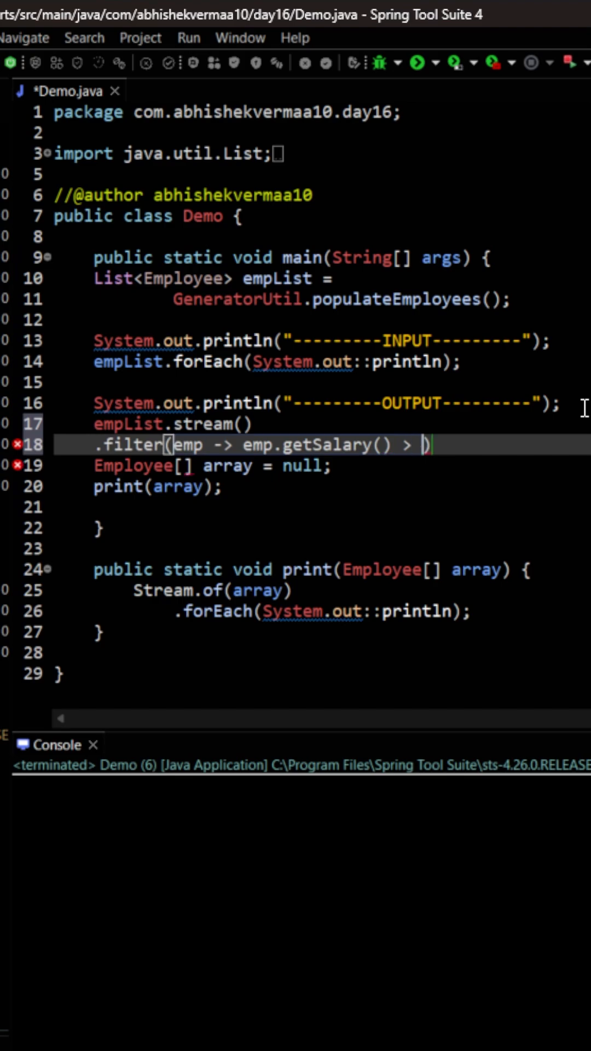
type("5_00")
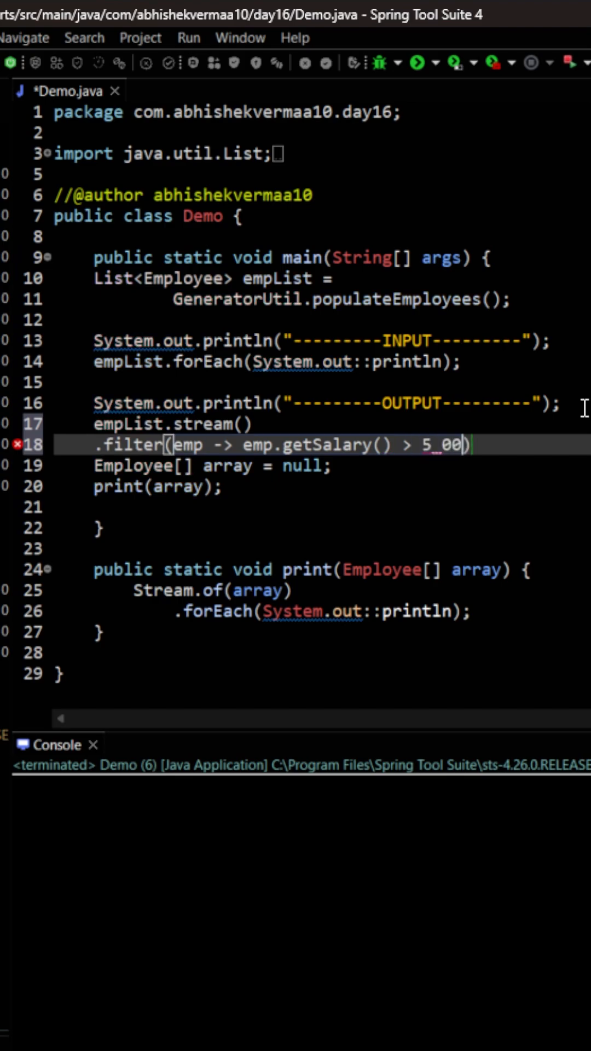
type("0")
type(".forEach(null);")
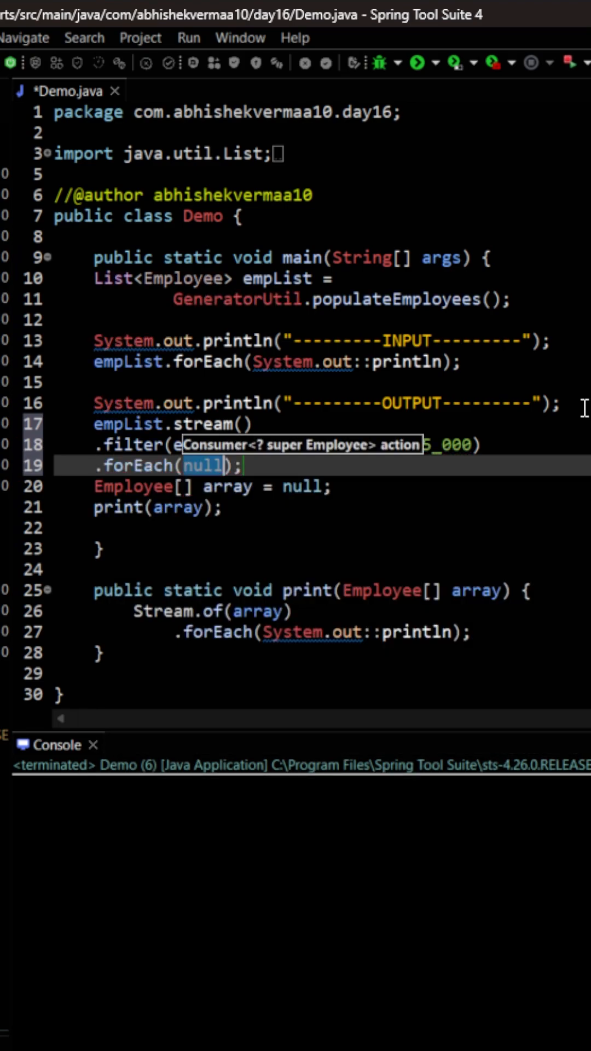
type("System.")
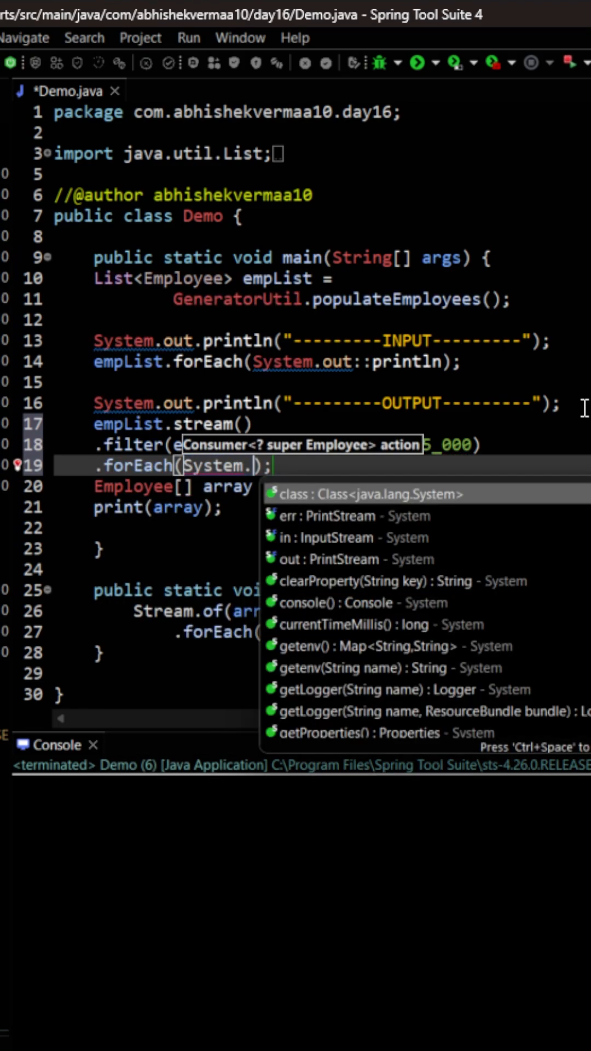
type("out::println")
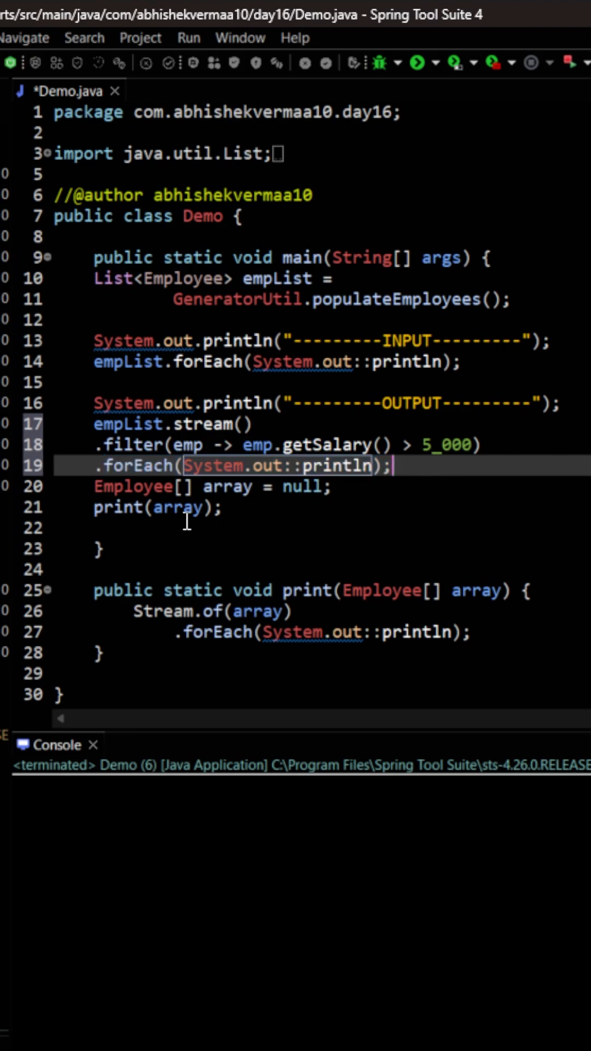
mouse_move(248, 519)
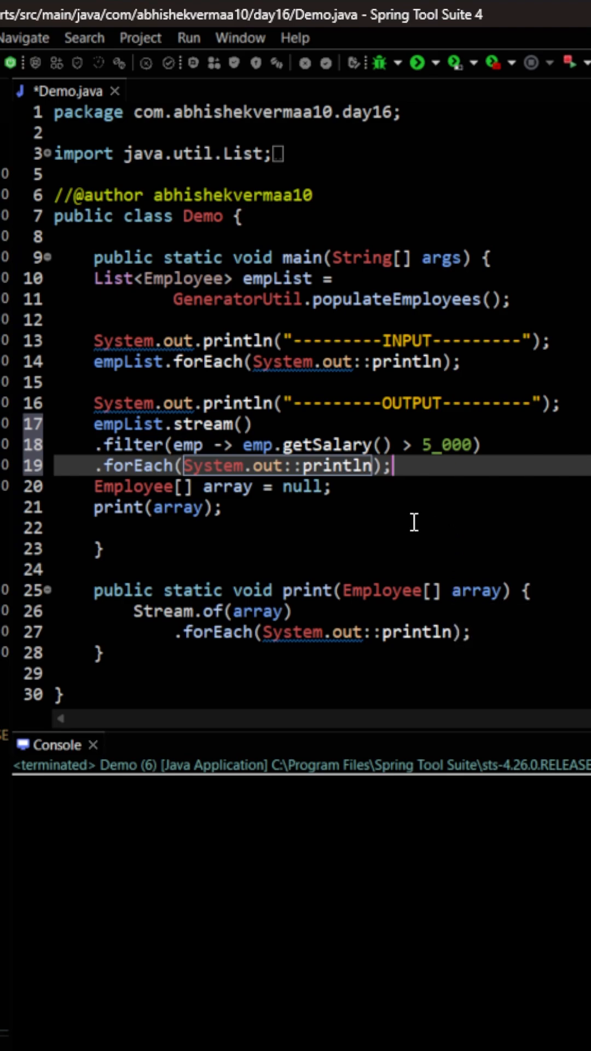
mouse_move(104, 462)
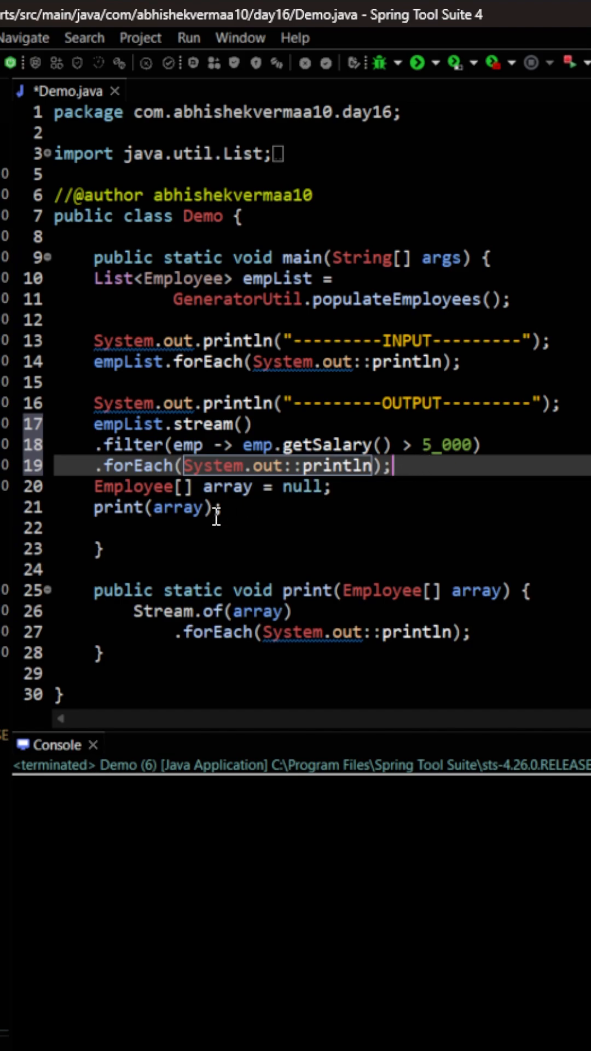
mouse_move(124, 489)
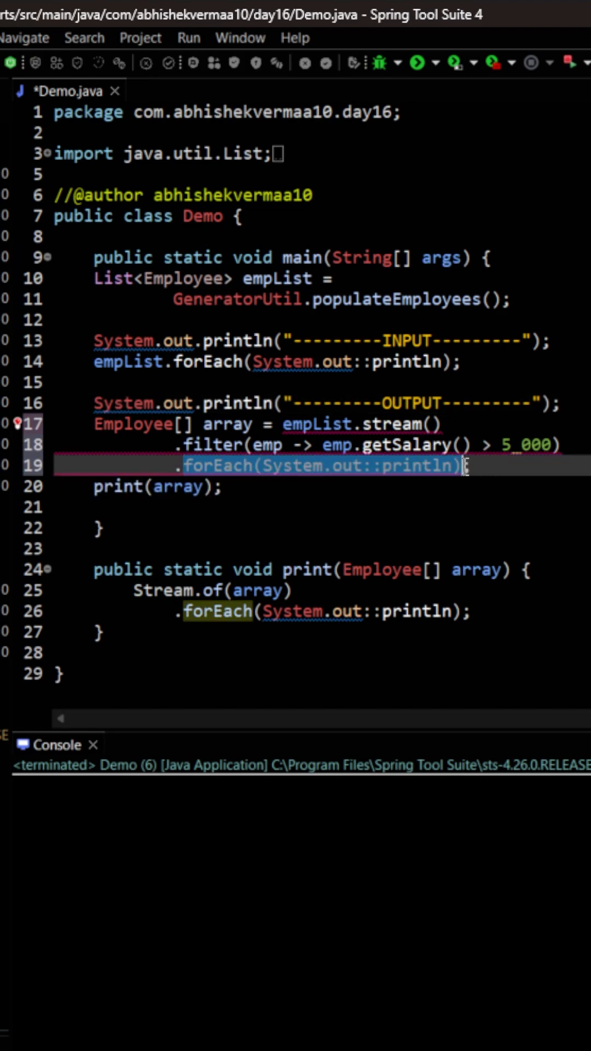
- Append .toArray(size -> new Employee[size]) to the filtered employee stream on line 19
type("to;")
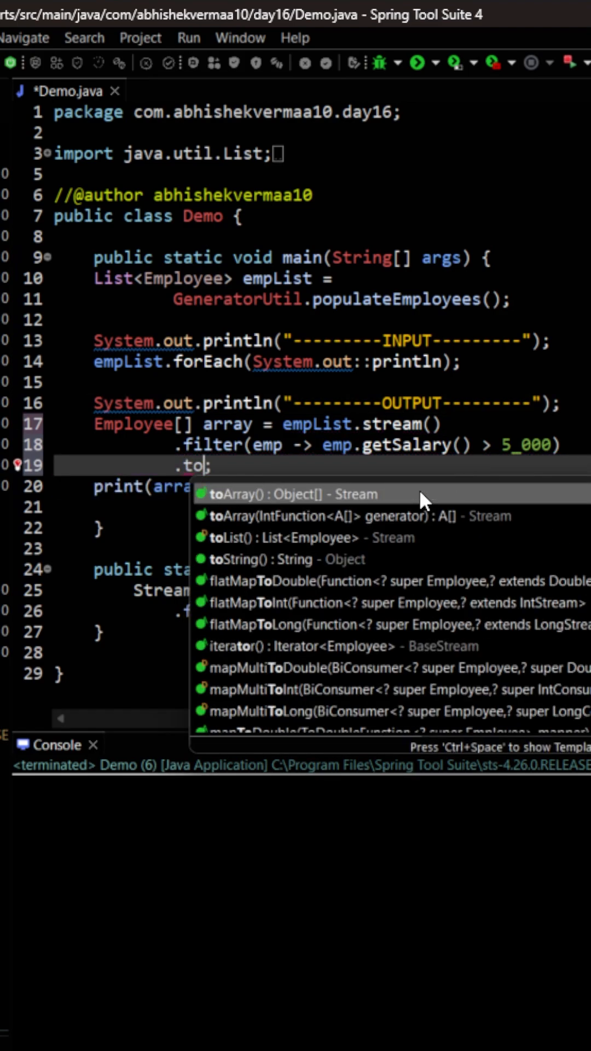
type("A")
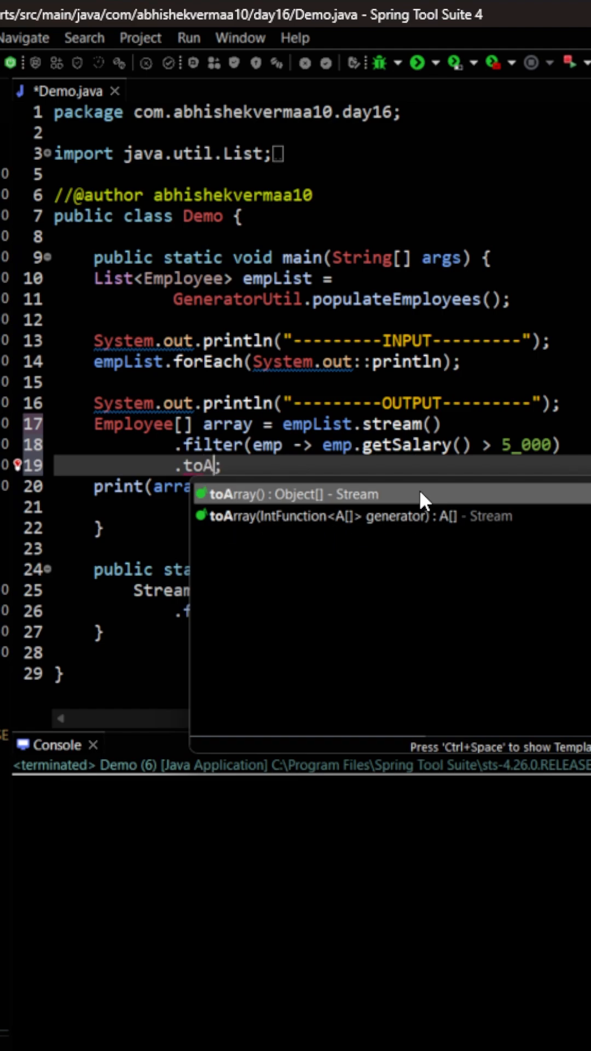
type("rr")
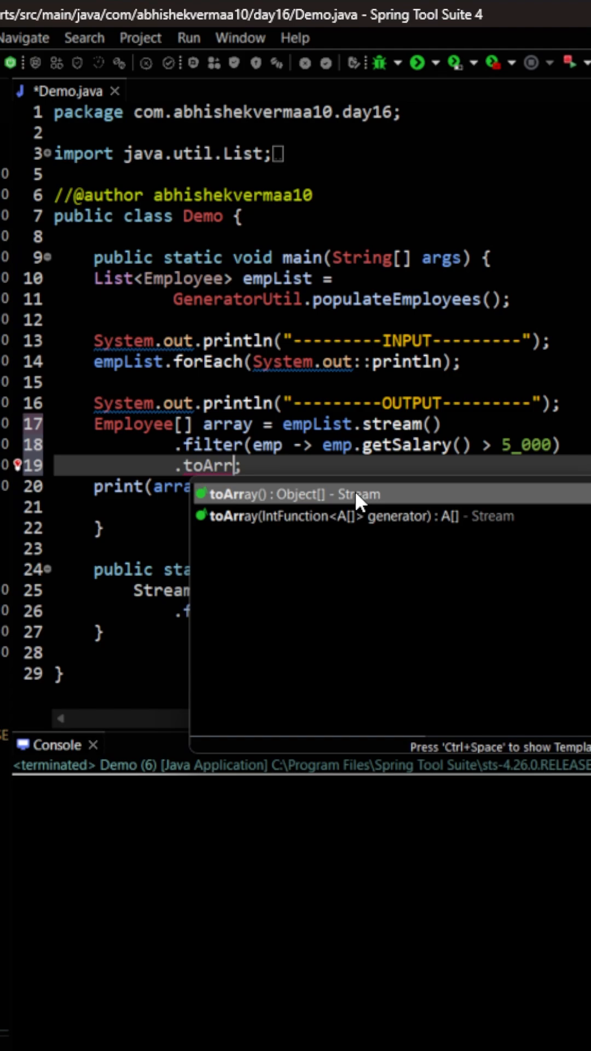
type("ay(")
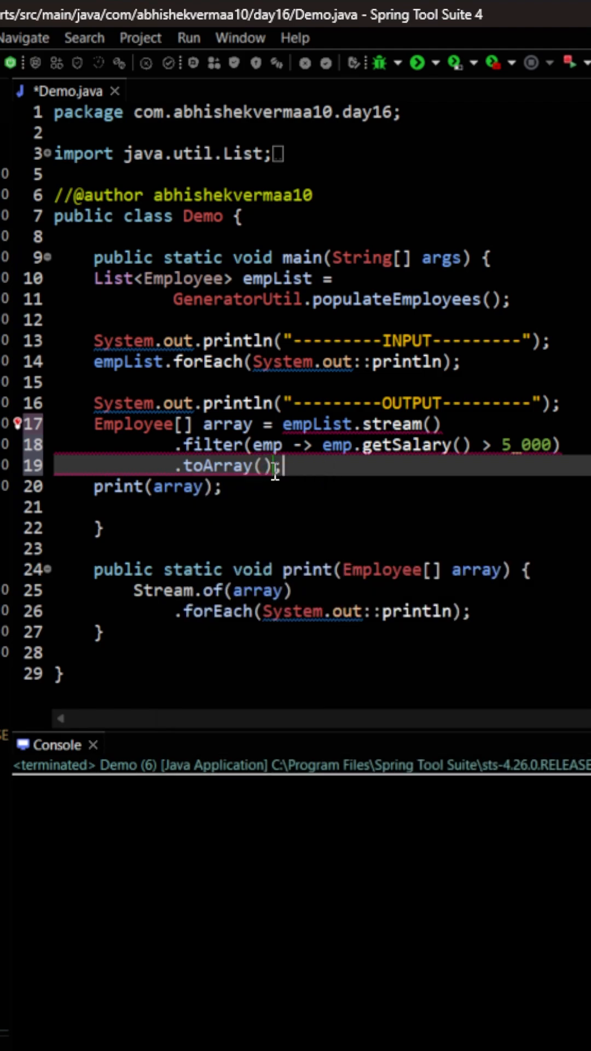
type("siz")
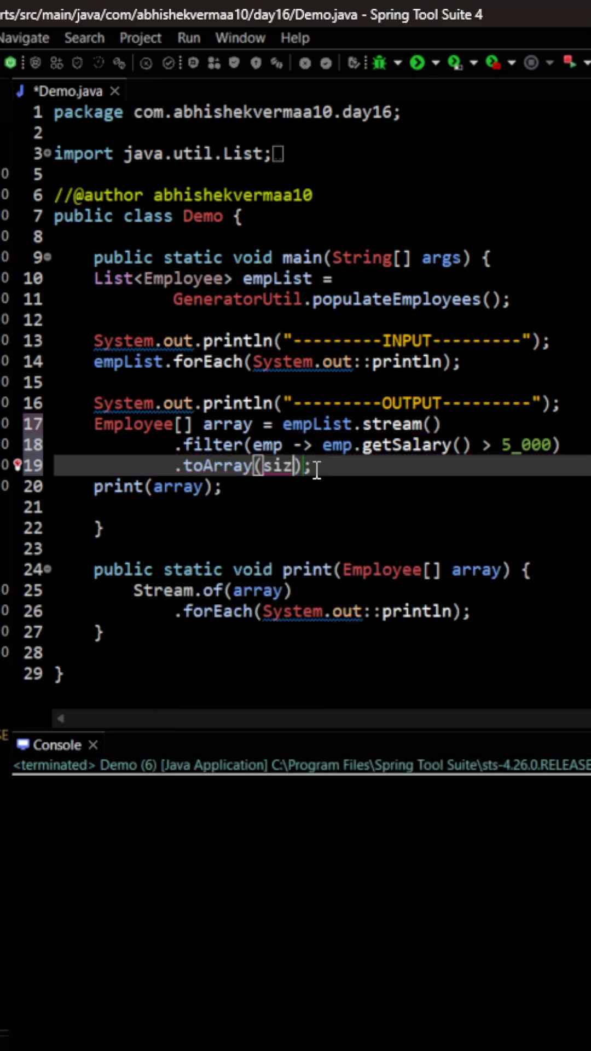
type("e")
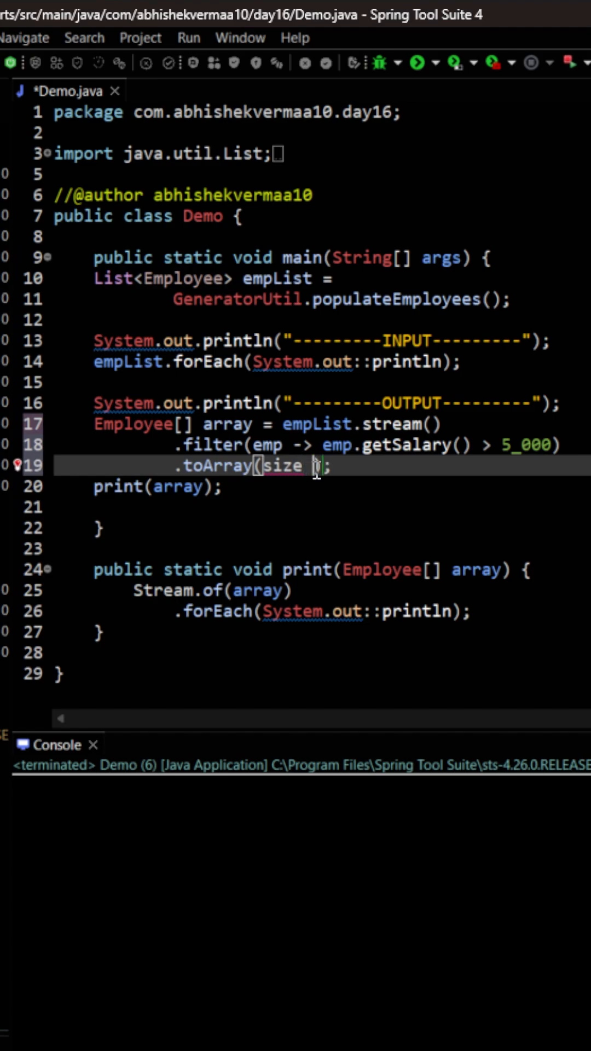
type("->")
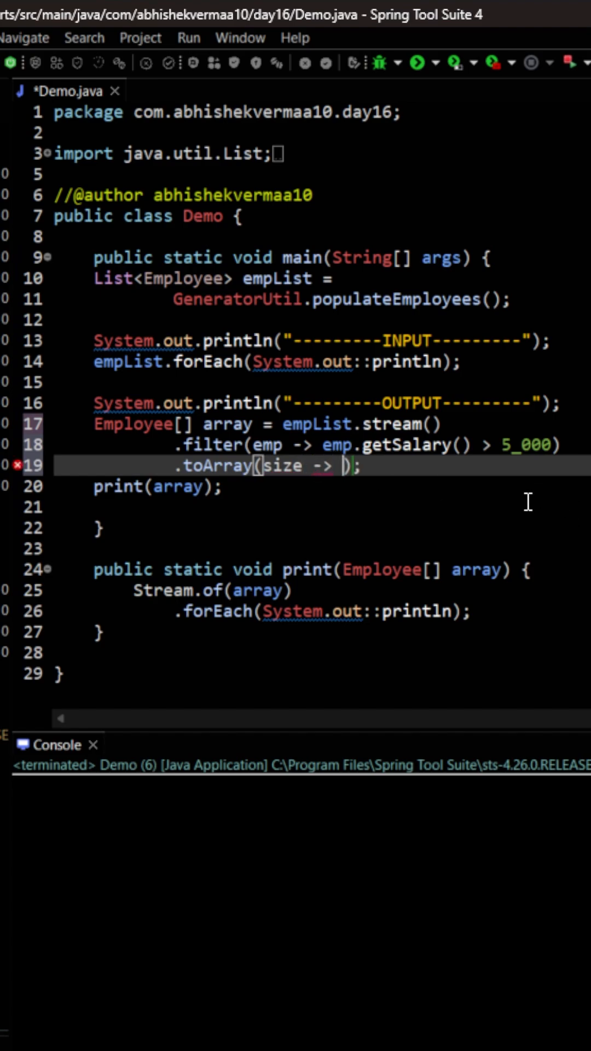
type("new Employee[size")
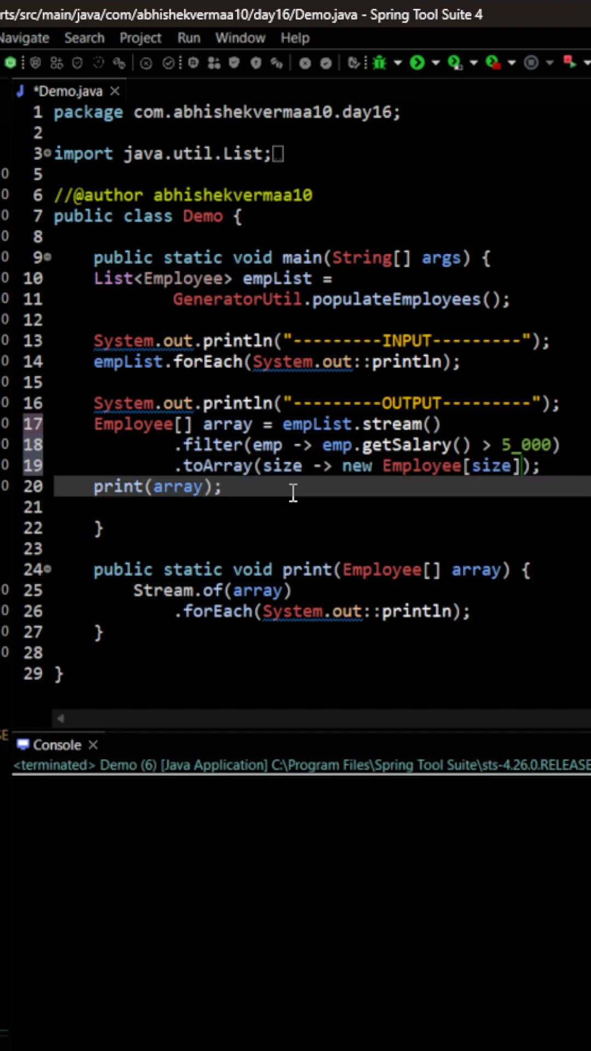
mouse_move(311, 484)
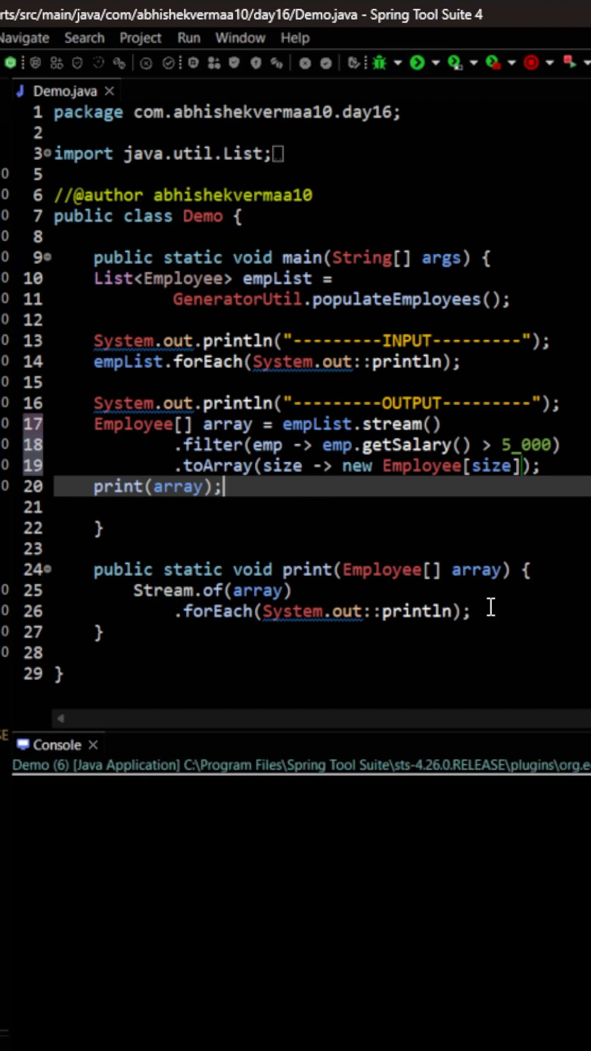
- Run Demo from the toolbar to show Vasundhra and Neha in the console
left_click(420, 60)
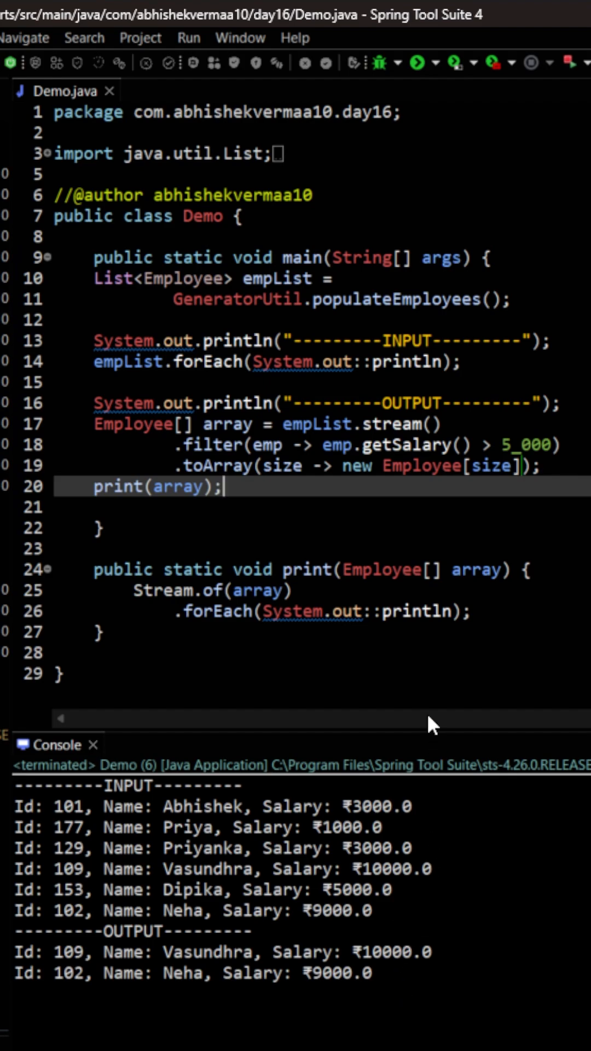
mouse_move(440, 466)
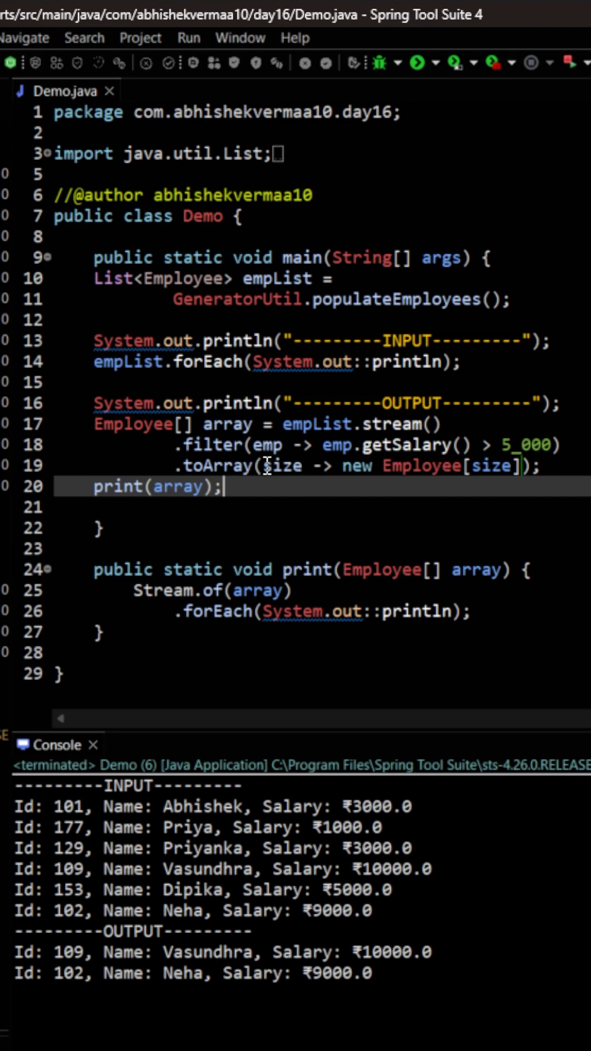
- Rewrite the toArray lambda as the Employee[]::new constructor reference
double_click(284, 465)
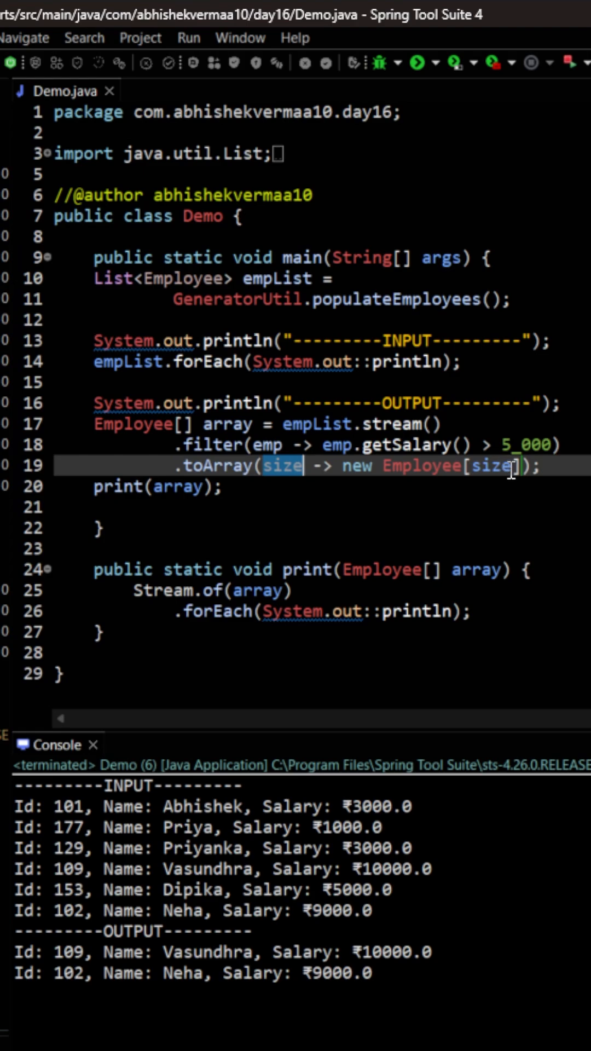
left_click(341, 466)
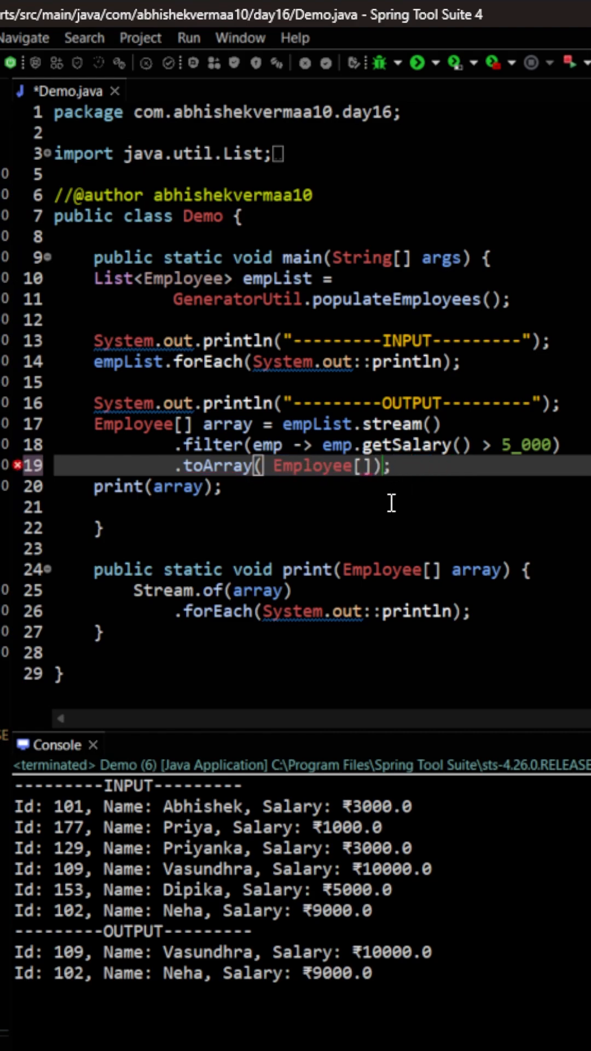
type("::")
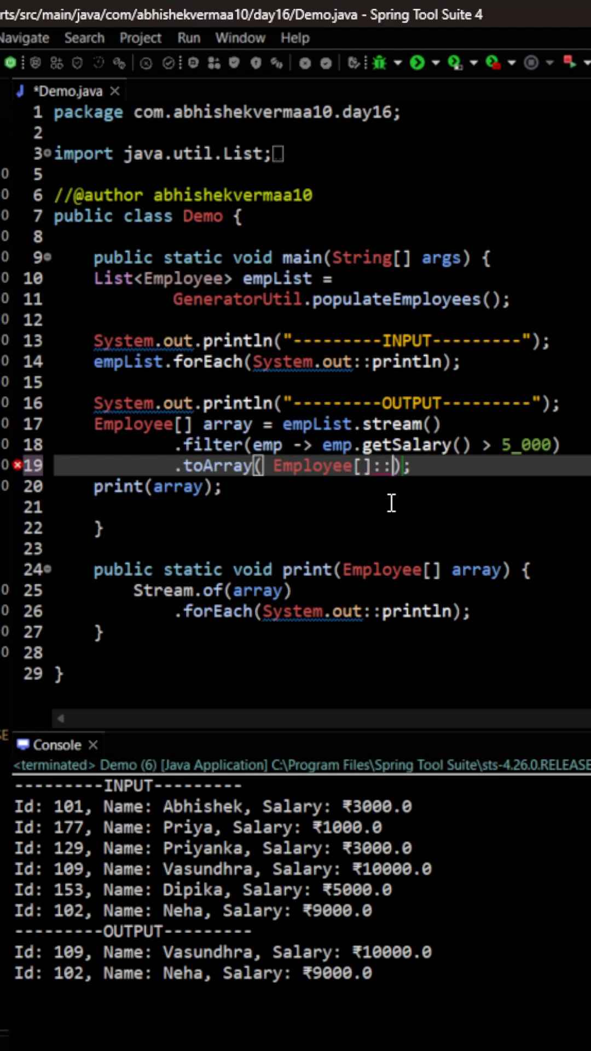
type("new")
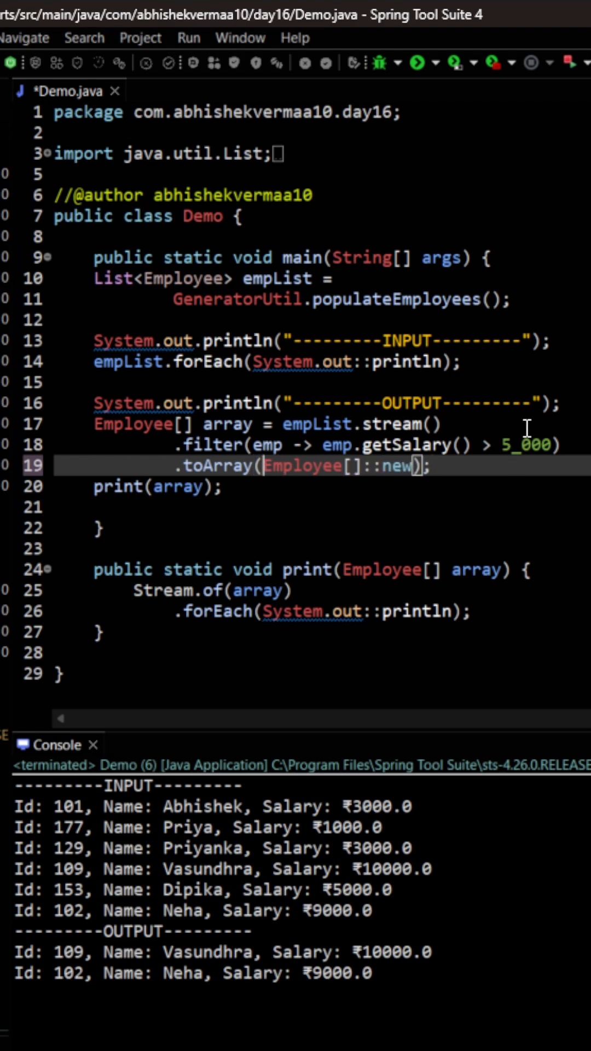
mouse_move(411, 87)
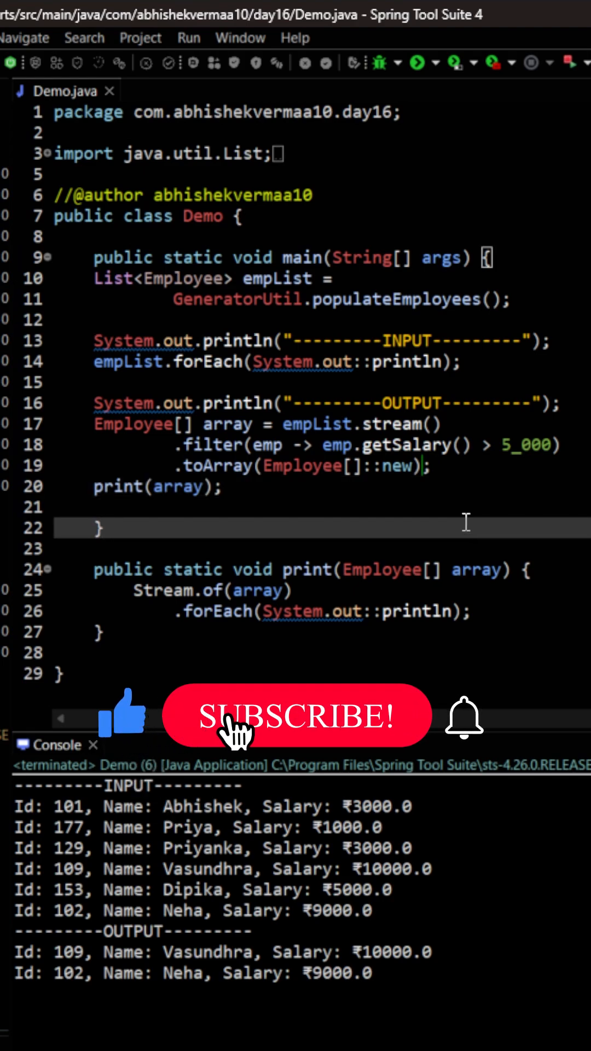
left_click(295, 716)
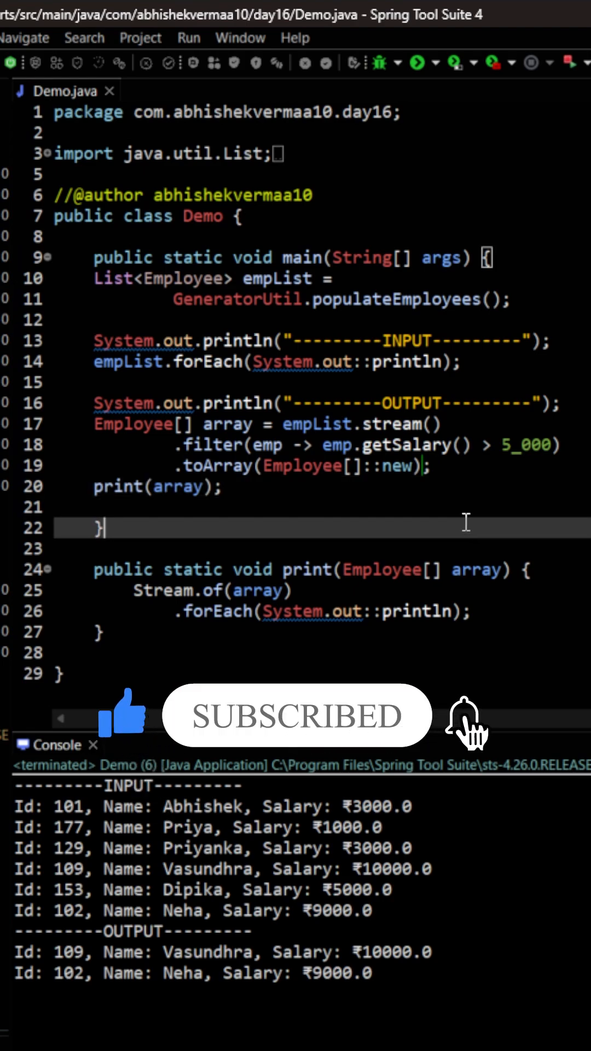